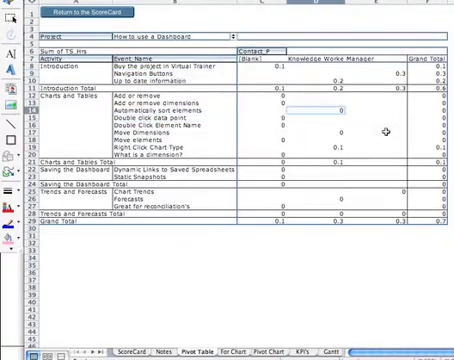
{"action": "mouse_move", "coordinate": [280, 78]}
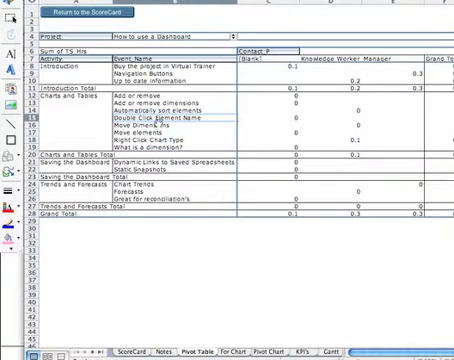
Select the 'Double click data point' Event_Name item under Charts and Tables in the pivot table
{"action": "left_click", "coordinate": [160, 118]}
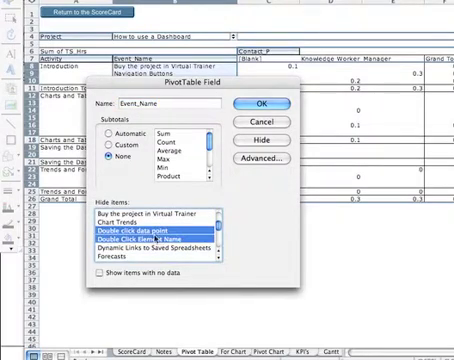
Scroll down through the Event_Name field's Hide items list
{"action": "scroll", "scroll_direction": "down", "scroll_amount": 3}
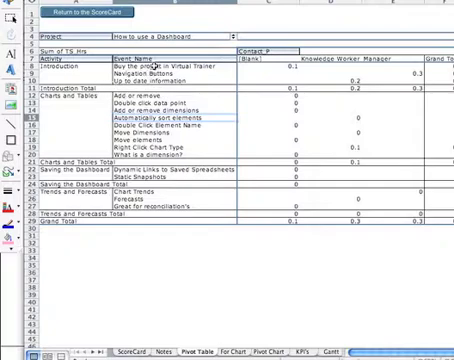
{"action": "double_click", "coordinate": [137, 56]}
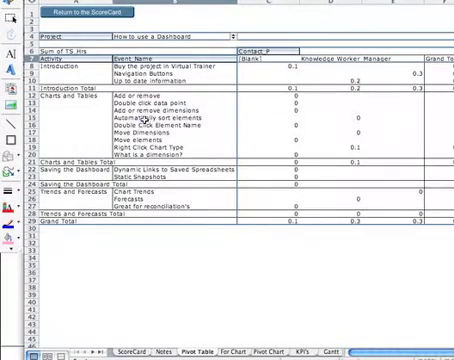
{"action": "left_click", "coordinate": [150, 120]}
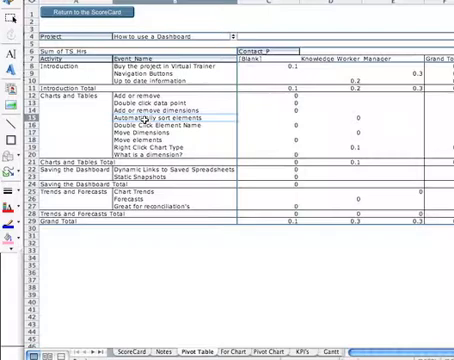